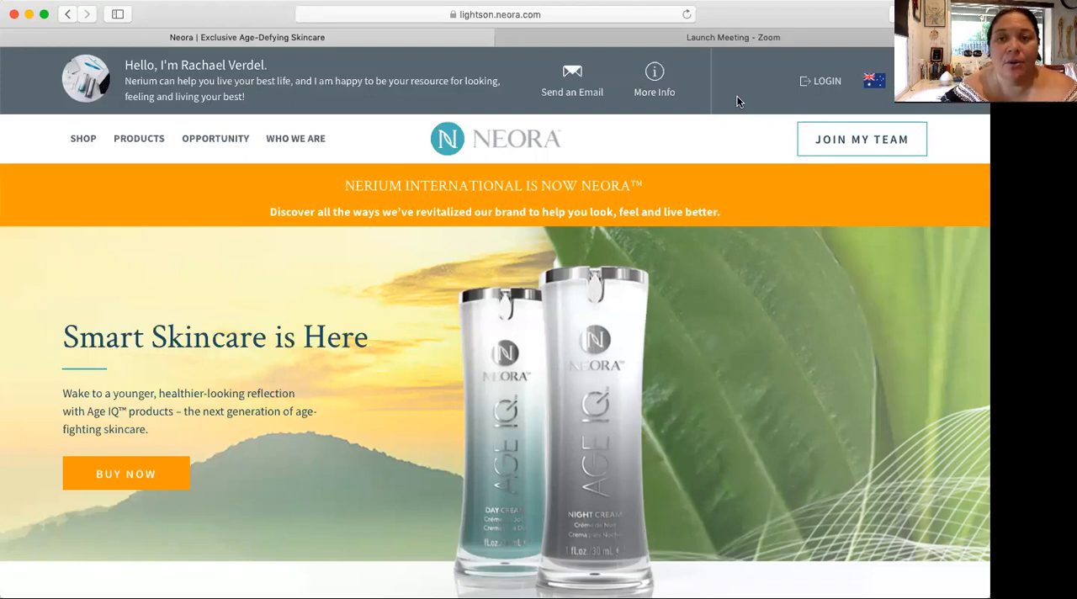
pyautogui.moveTo(744, 86)
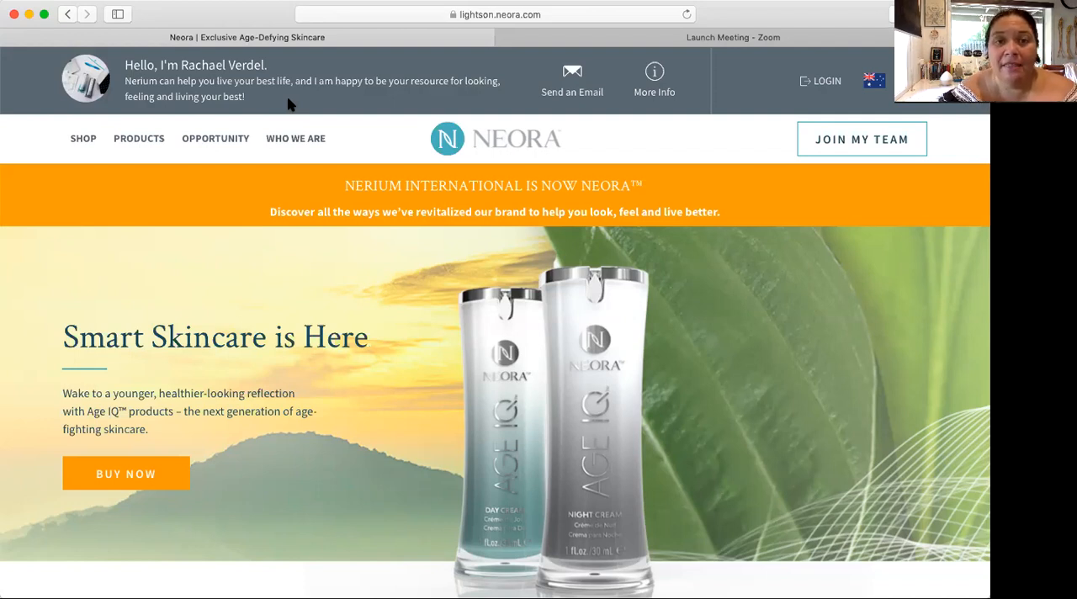
pyautogui.moveTo(695, 139)
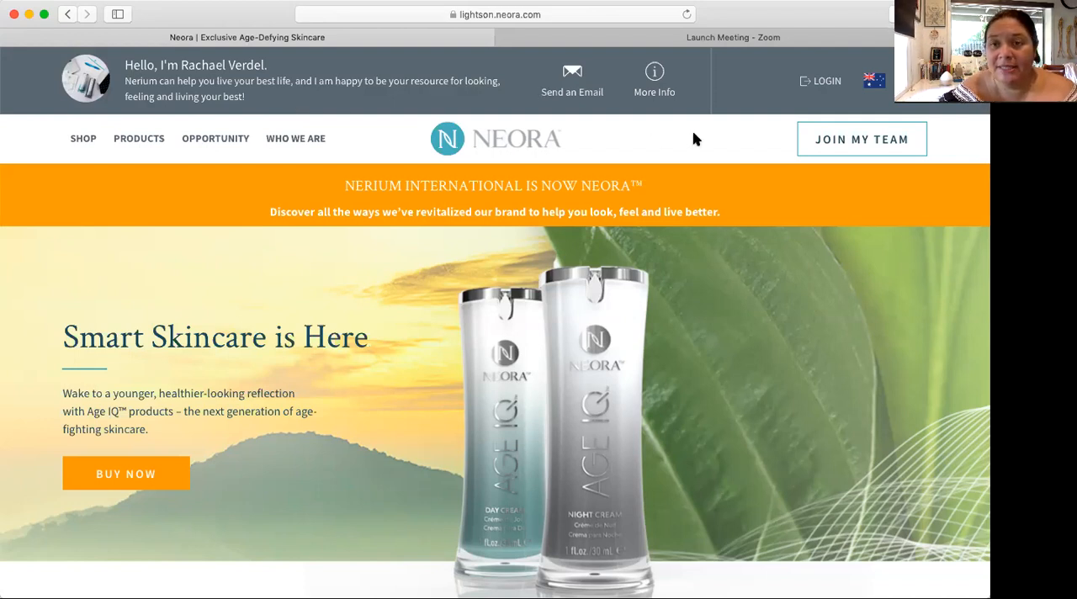
pyautogui.moveTo(718, 113)
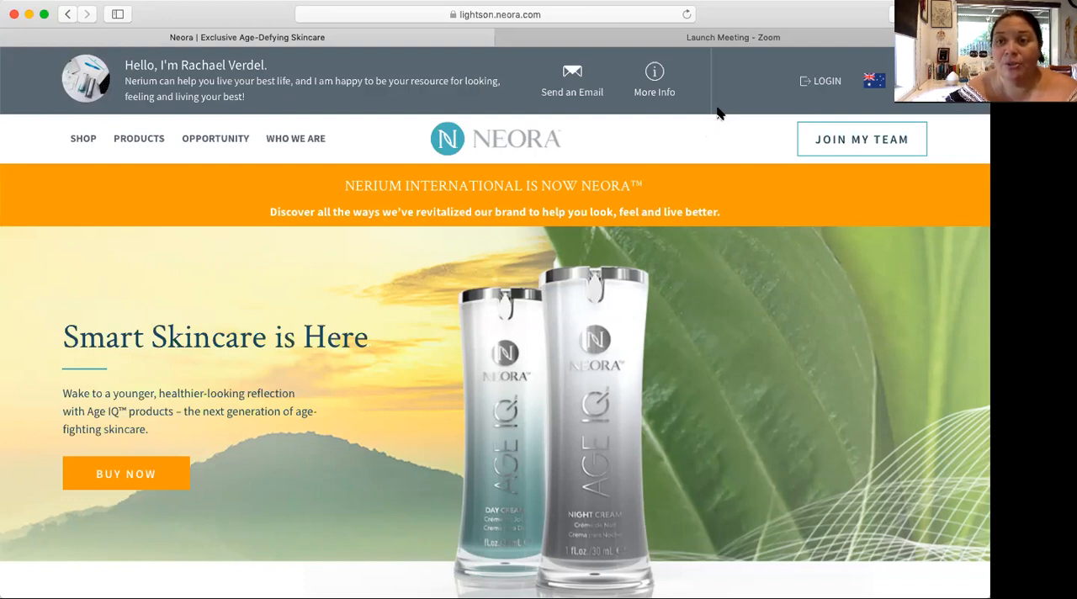
pyautogui.moveTo(751, 101)
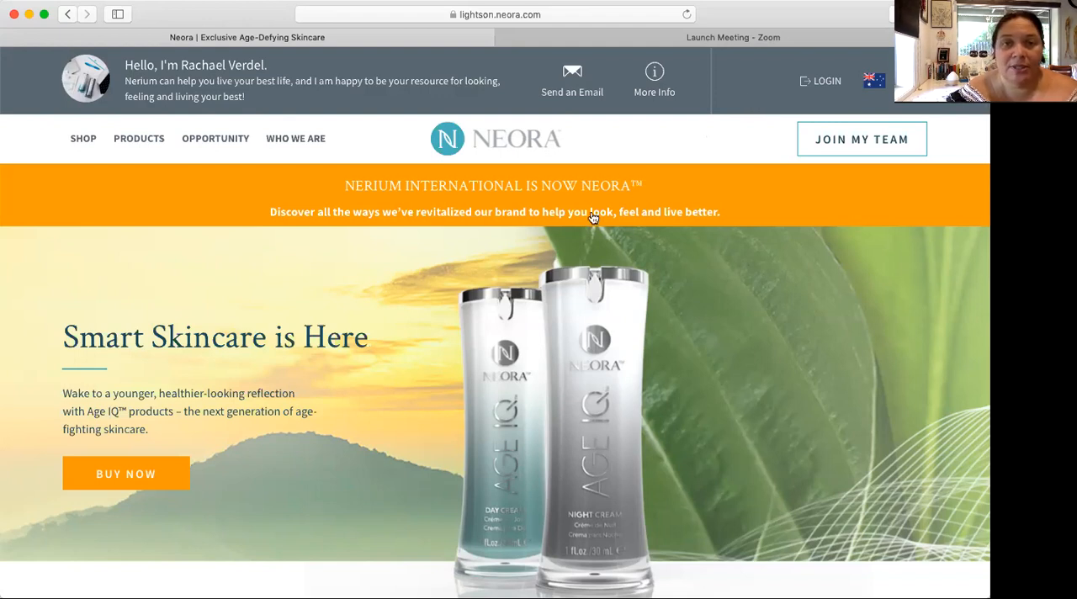
pyautogui.moveTo(68, 176)
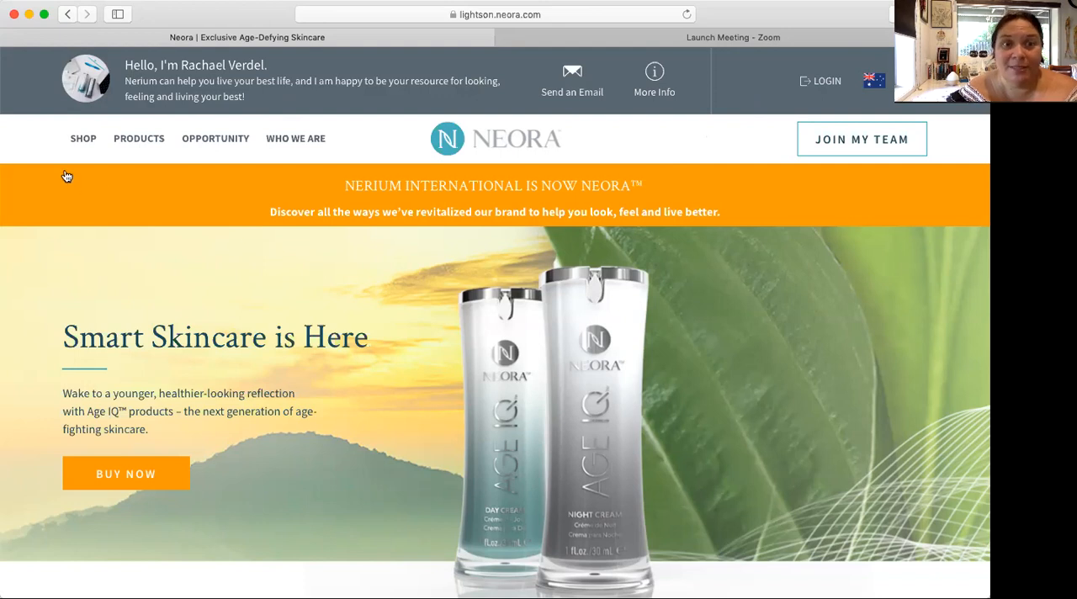
pyautogui.moveTo(84, 140)
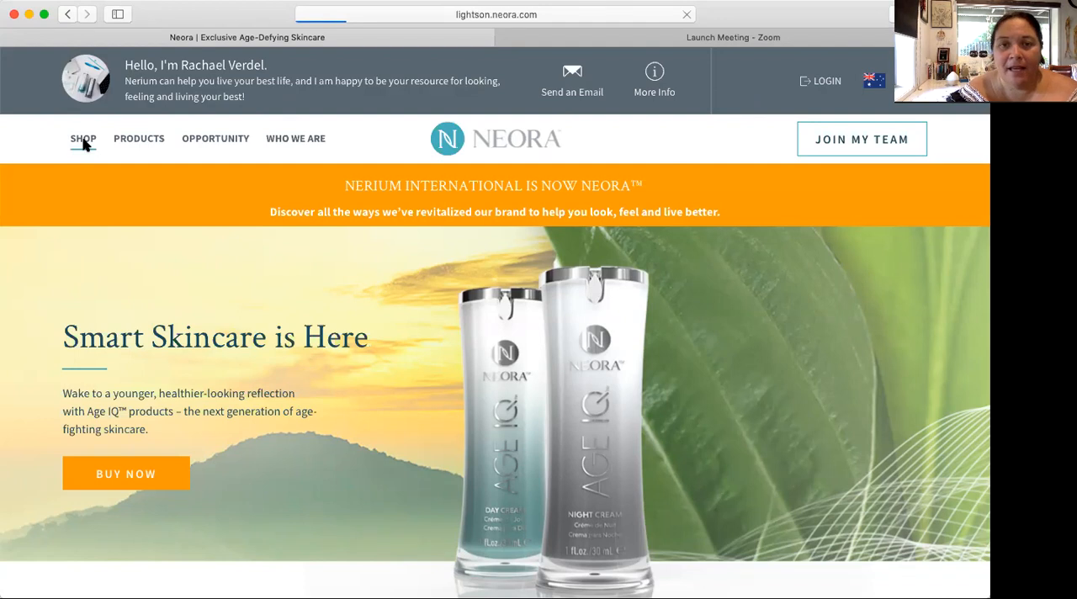
# Open the shop and scroll down to the Skincare listings with the Age IQ products.
pyautogui.click(83, 139)
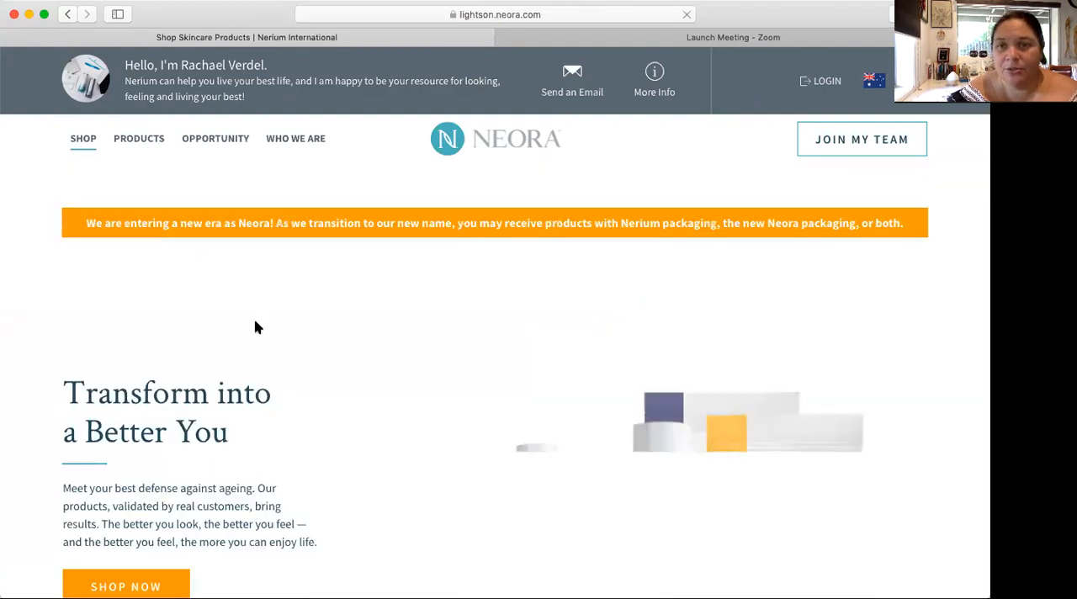
pyautogui.scroll(-3)
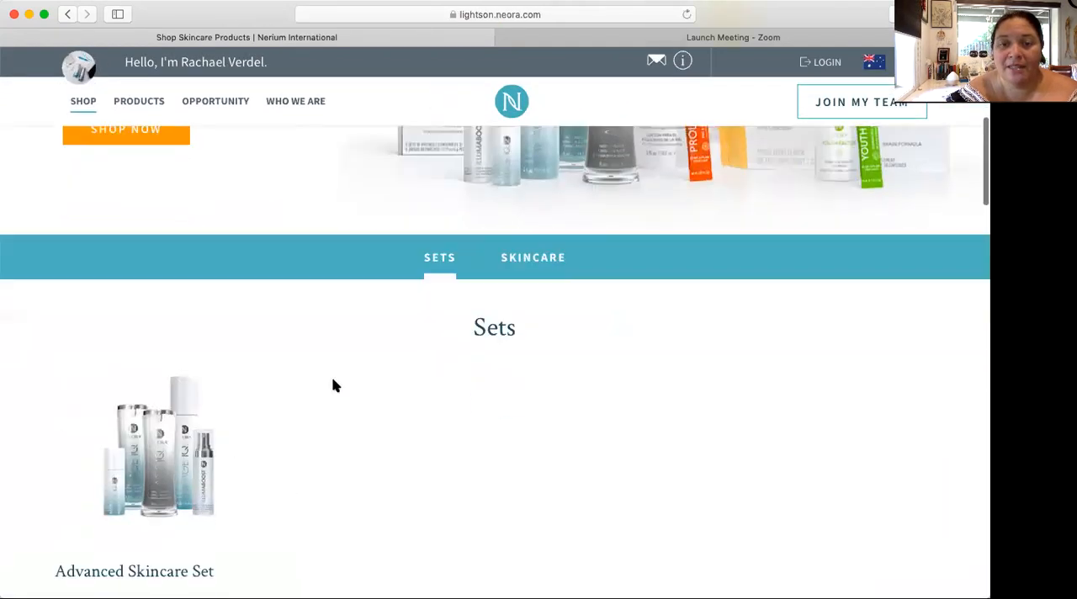
pyautogui.scroll(-3)
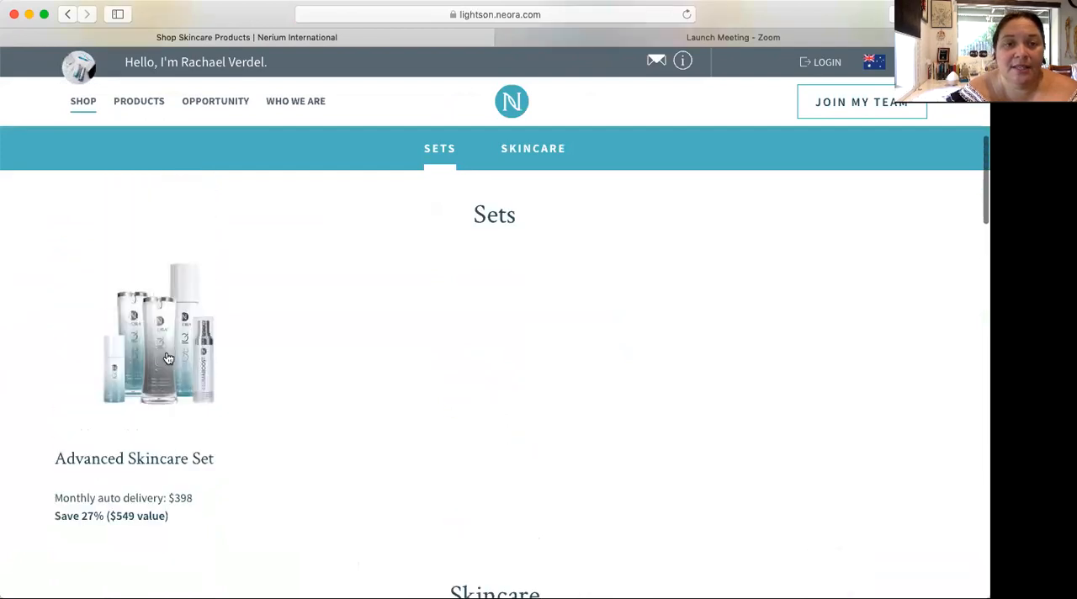
pyautogui.scroll(-3)
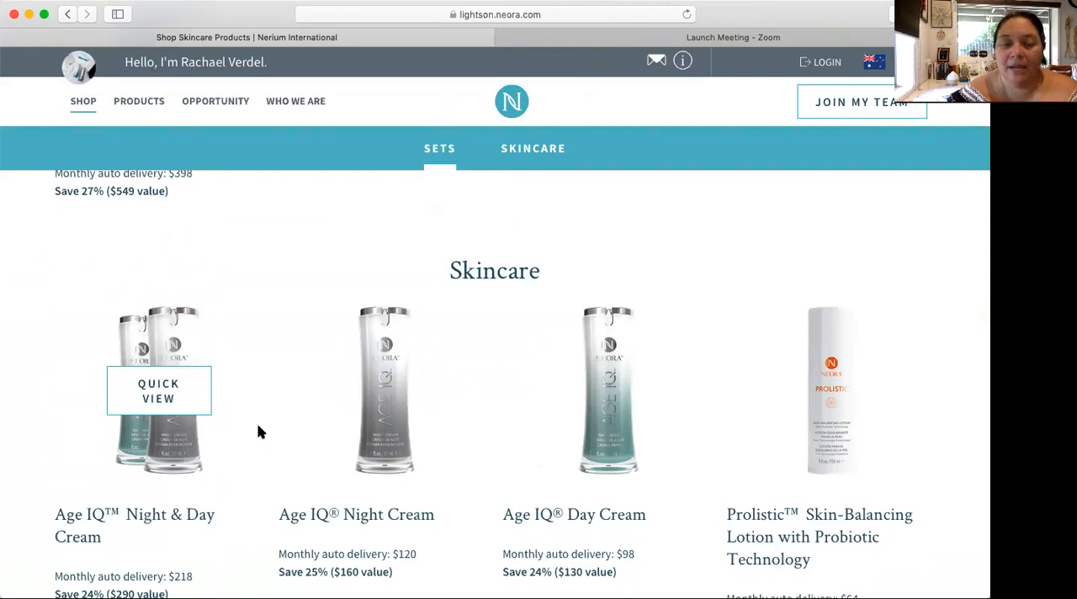
pyautogui.moveTo(159, 391)
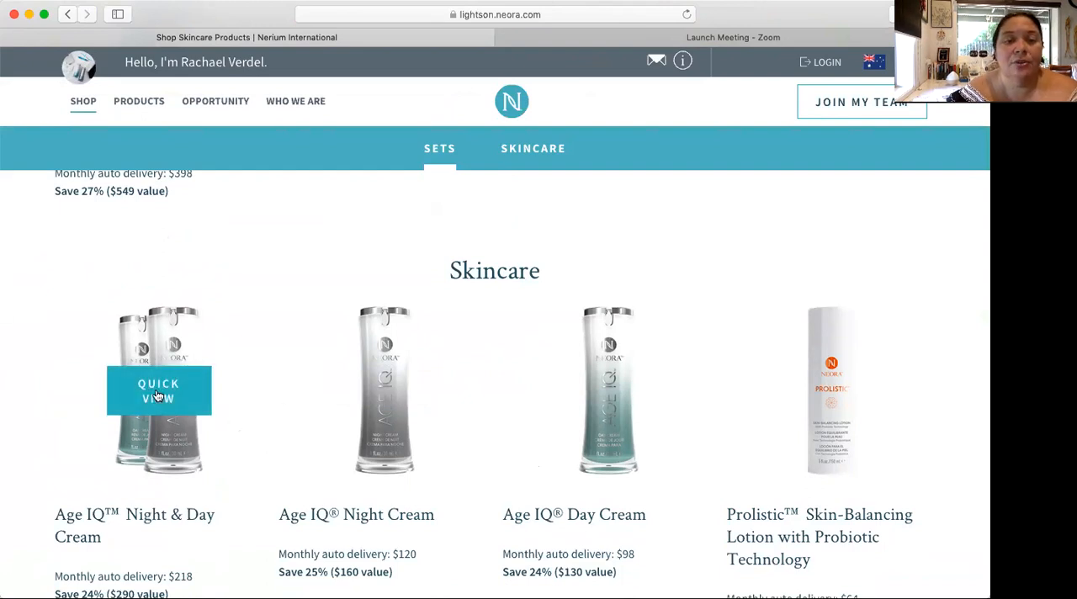
# Quick-view Age IQ Night & Day Cream and scroll to its prices.
pyautogui.click(159, 390)
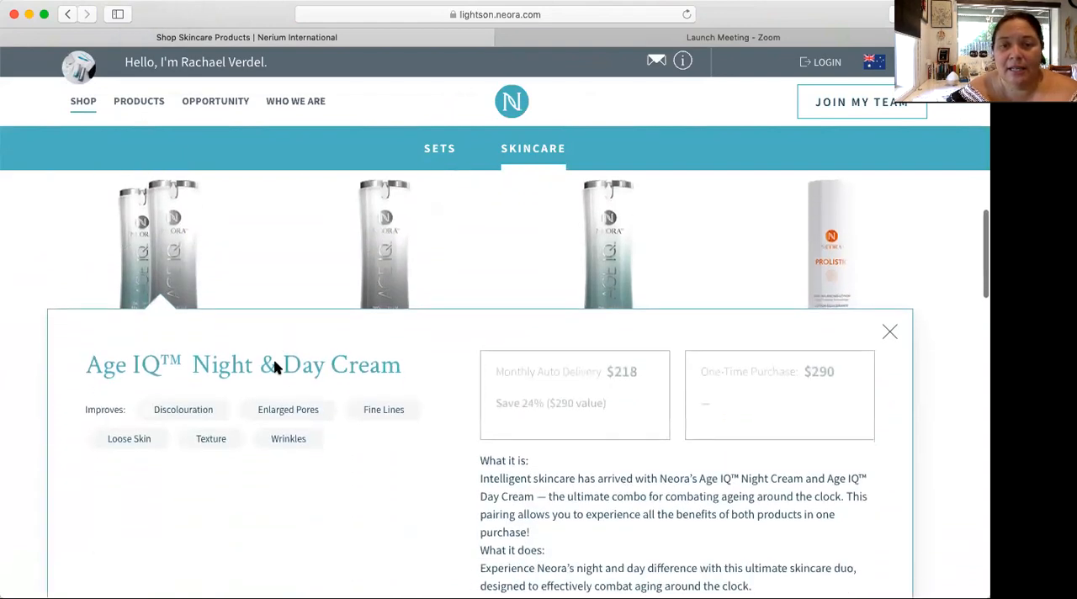
pyautogui.scroll(-3)
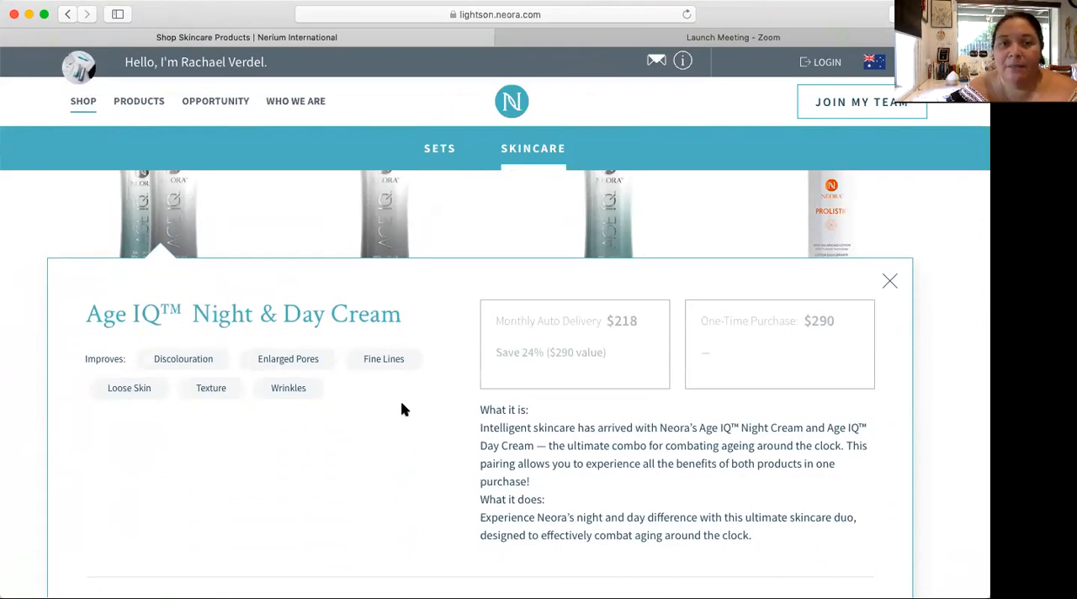
pyautogui.moveTo(467, 405)
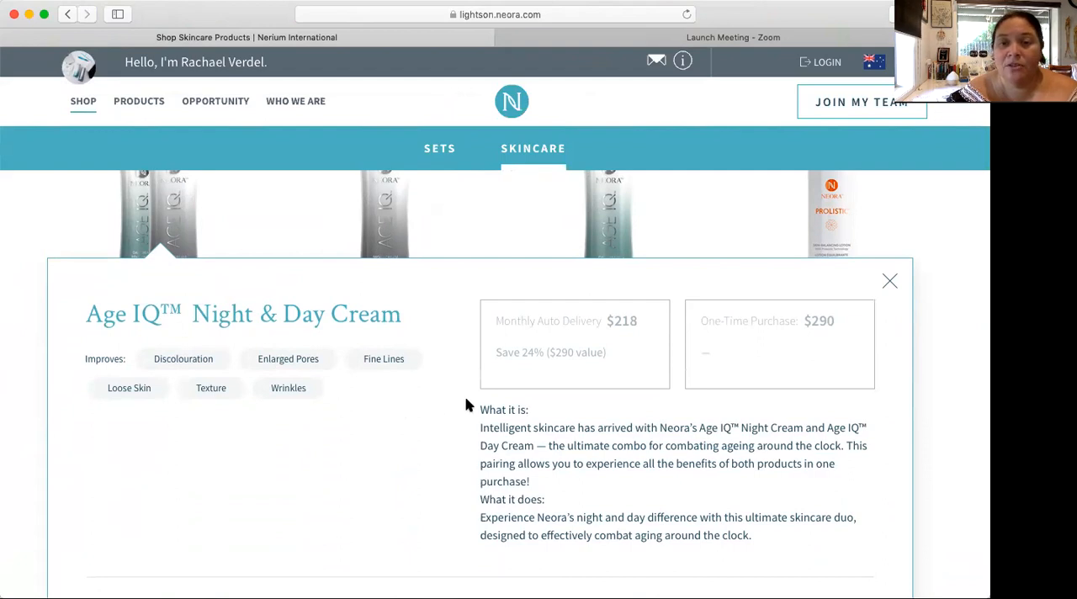
pyautogui.moveTo(414, 458)
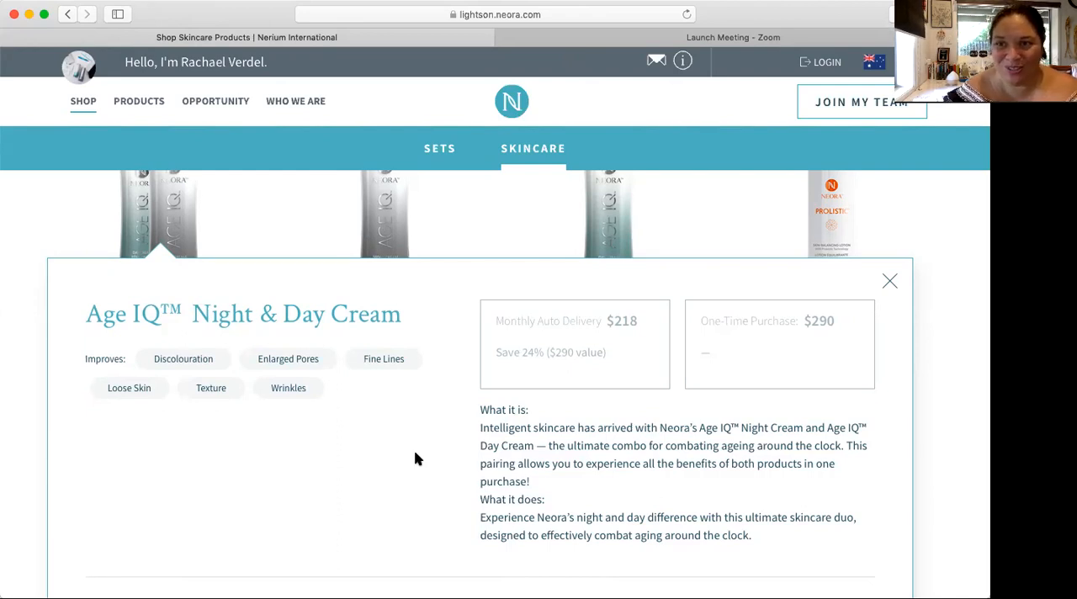
pyautogui.moveTo(564, 352)
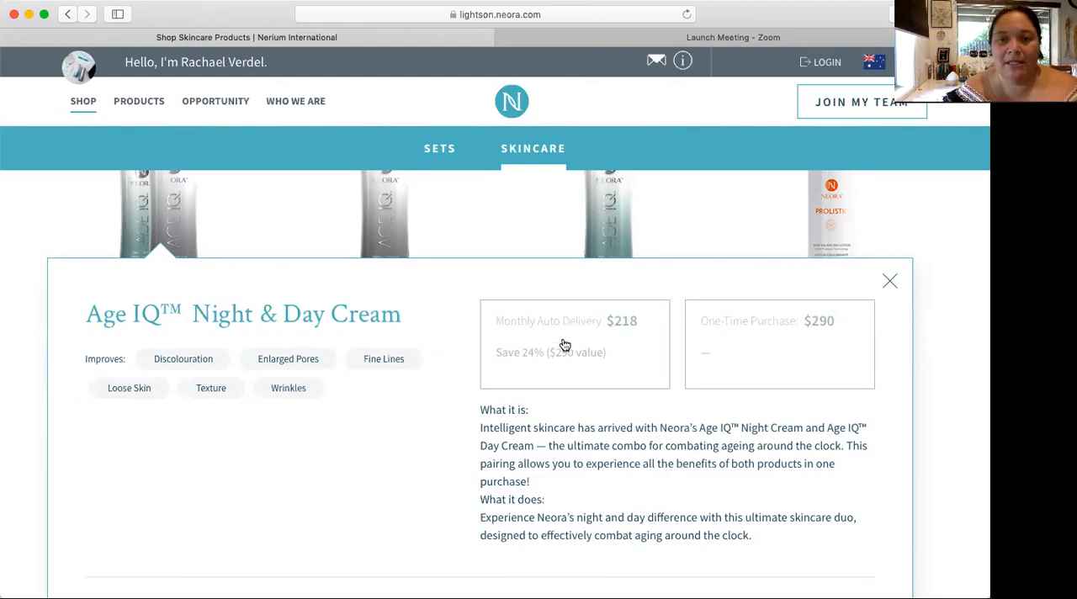
pyautogui.moveTo(624, 343)
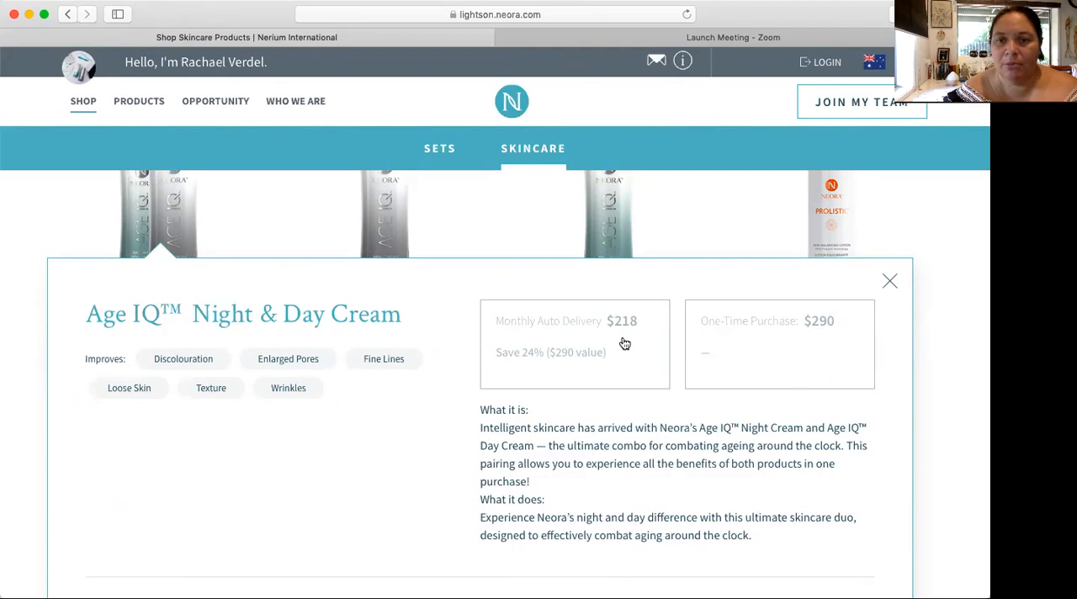
pyautogui.moveTo(565, 350)
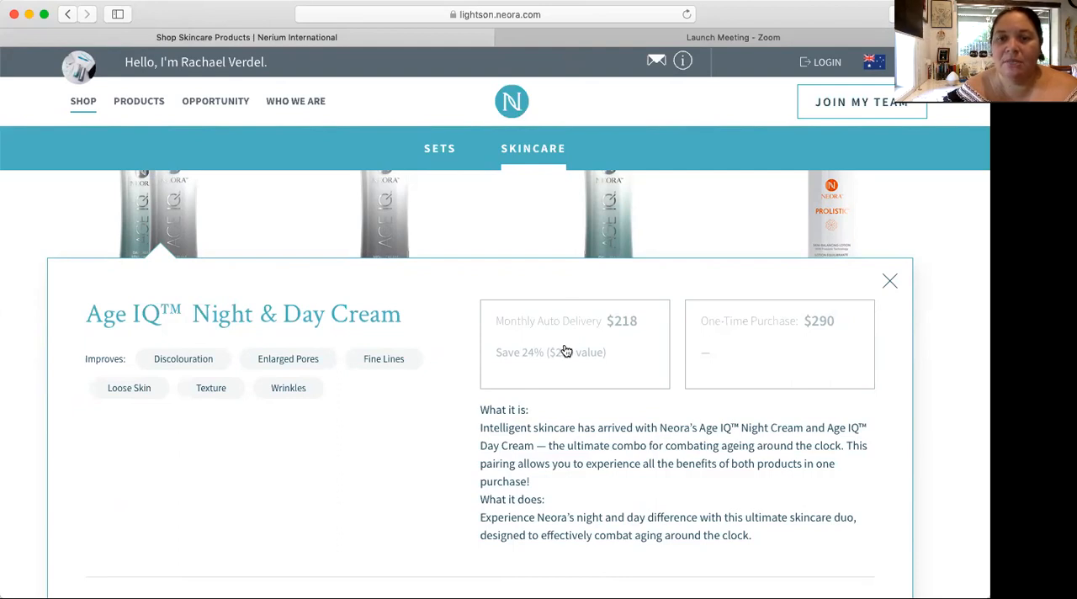
pyautogui.moveTo(566, 345)
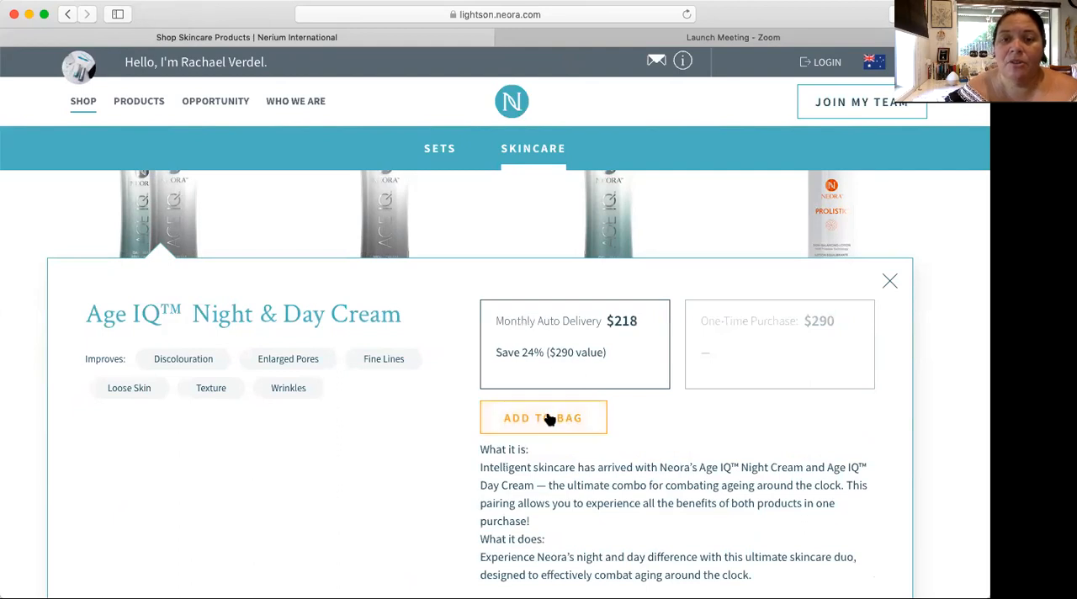
# Add Age IQ Night & Day Cream at $218 monthly auto delivery to the bag, then open the bag.
pyautogui.click(543, 419)
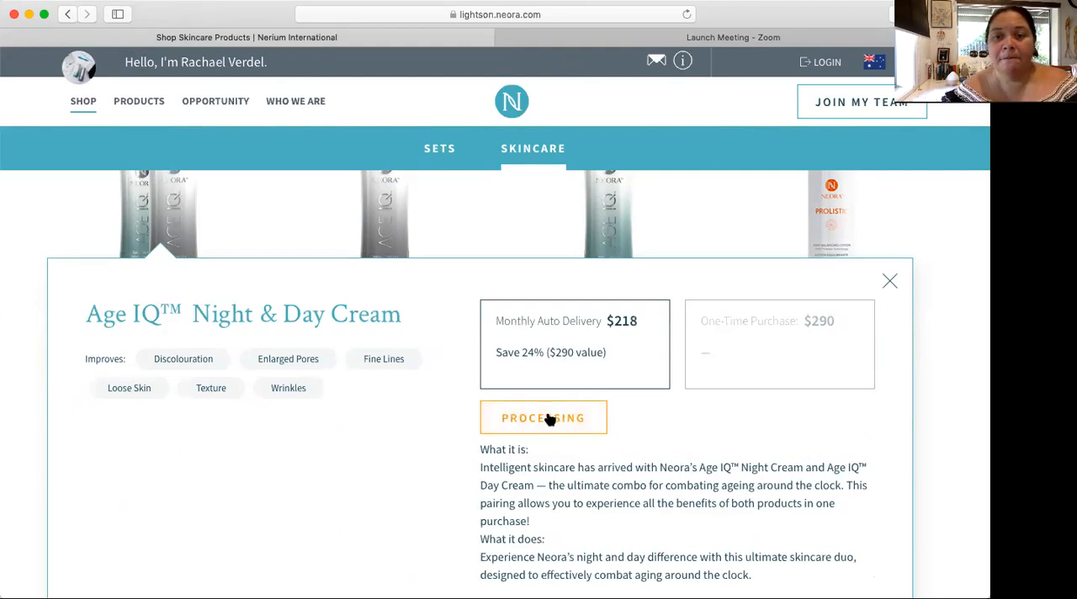
pyautogui.click(542, 417)
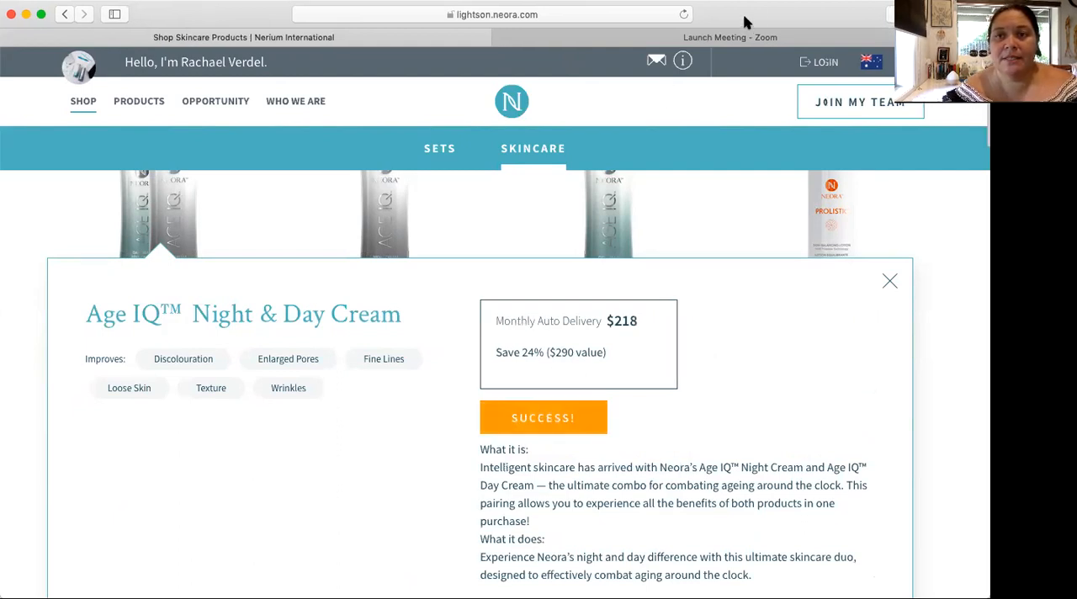
pyautogui.click(889, 281)
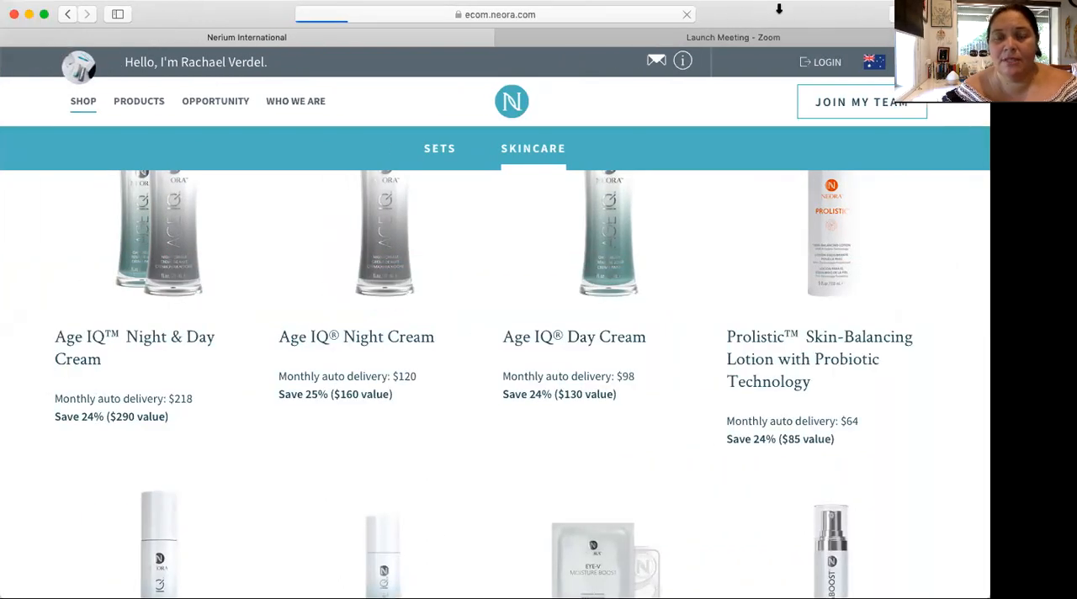
# Review the $218.00 AUD order and continue to checkout as a new customer.
pyautogui.click(134, 348)
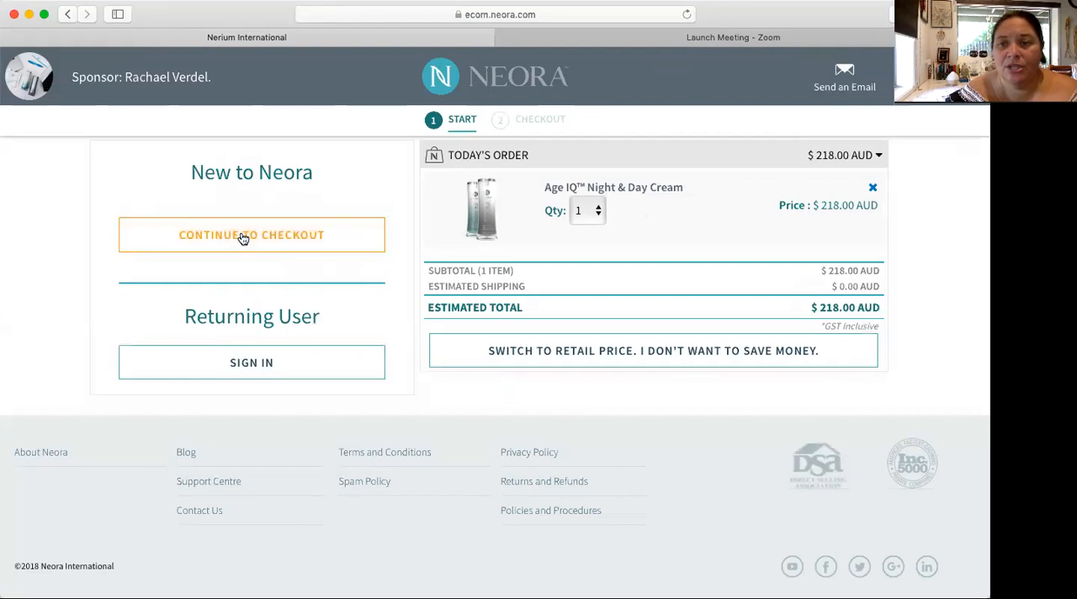
pyautogui.click(251, 235)
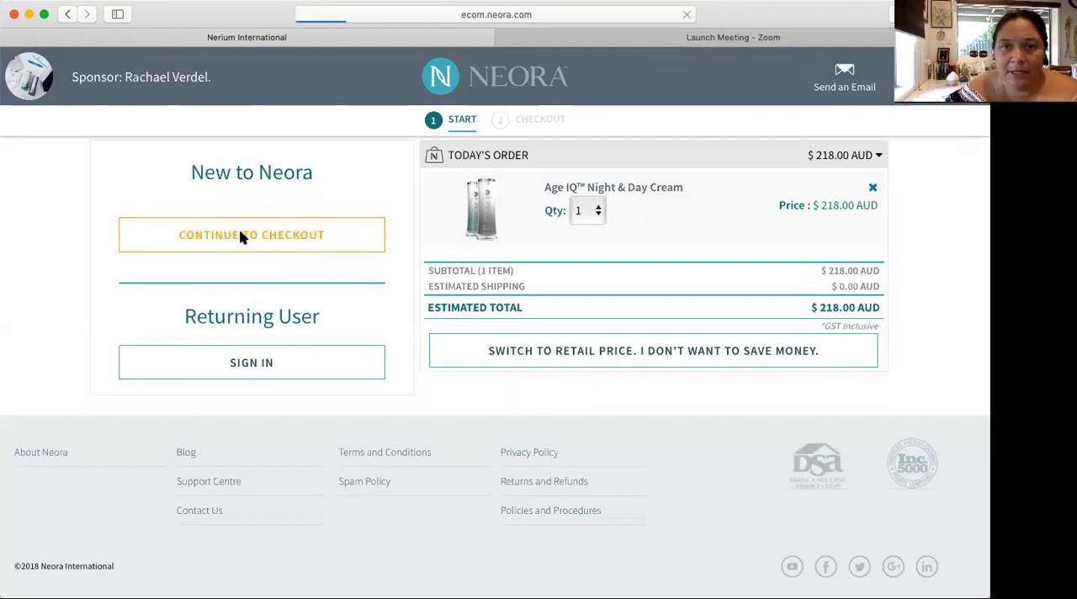
# Continue into checkout and scroll through the empty Account Details form.
pyautogui.click(251, 235)
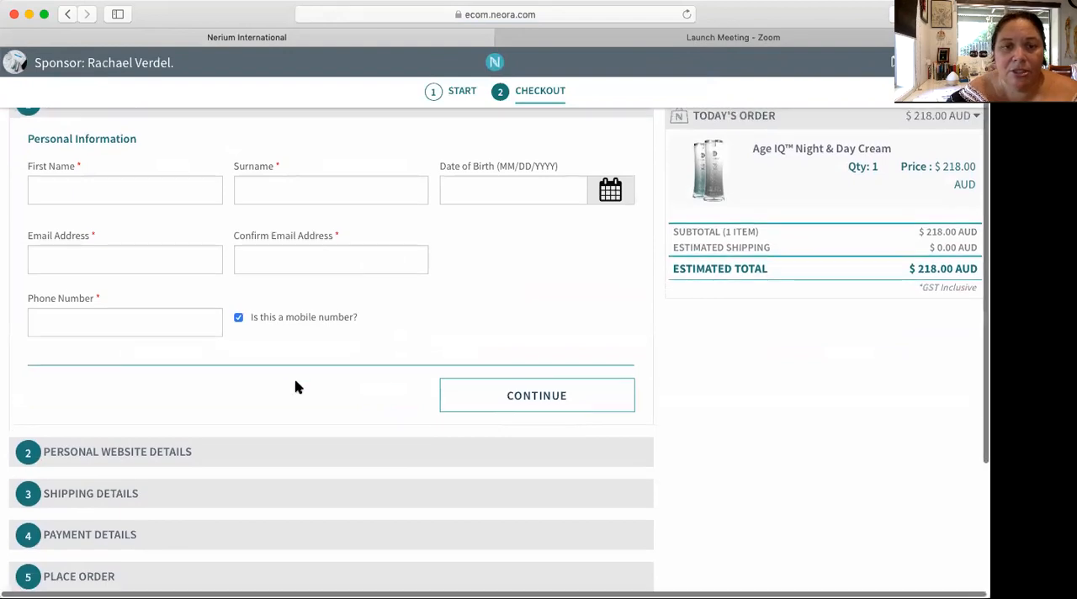
pyautogui.scroll(-3)
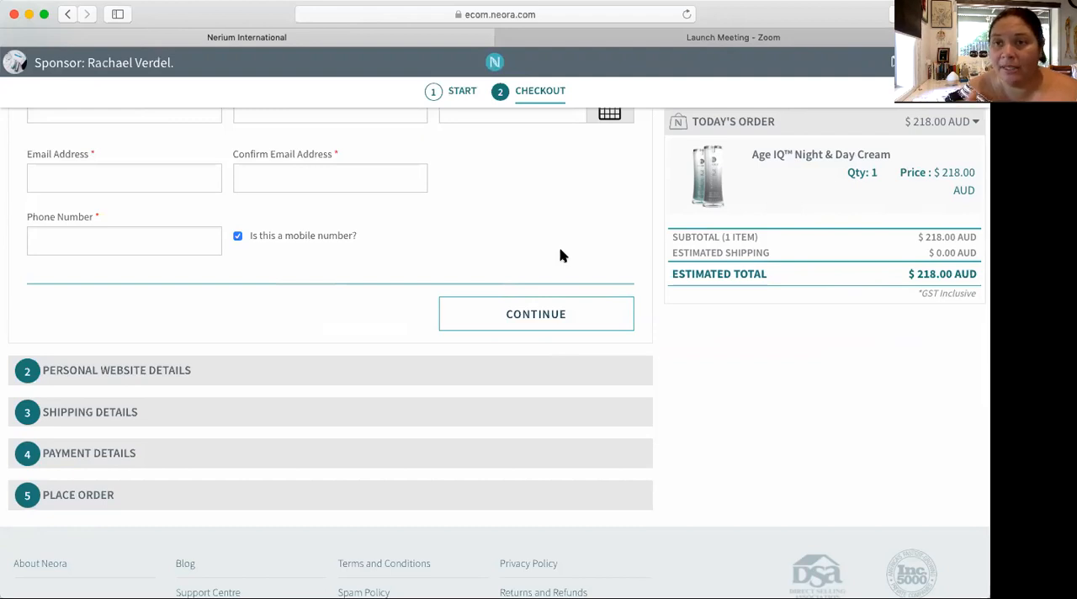
pyautogui.moveTo(400, 274)
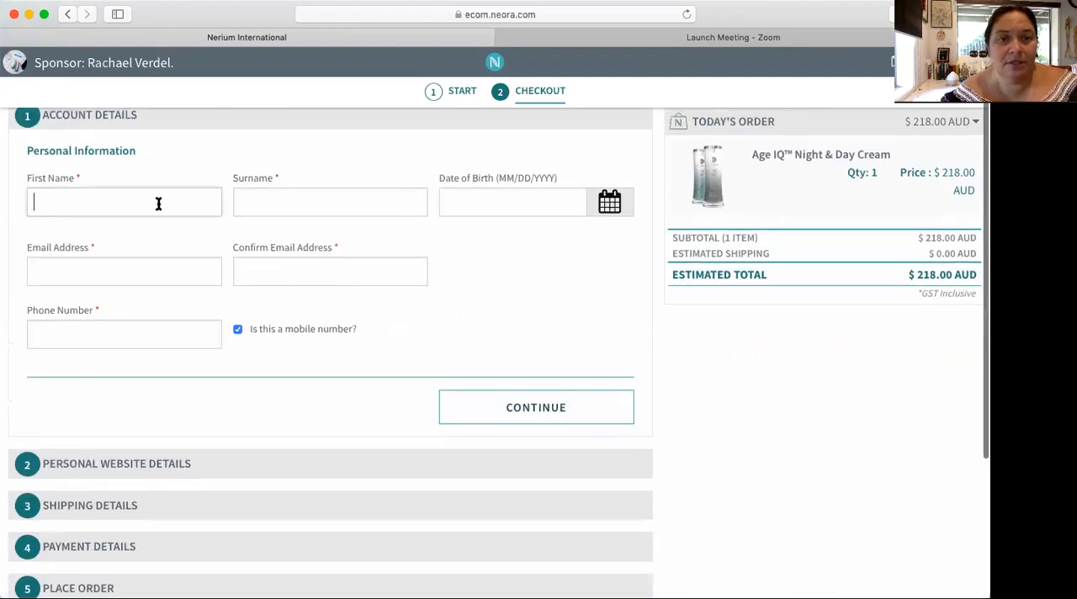
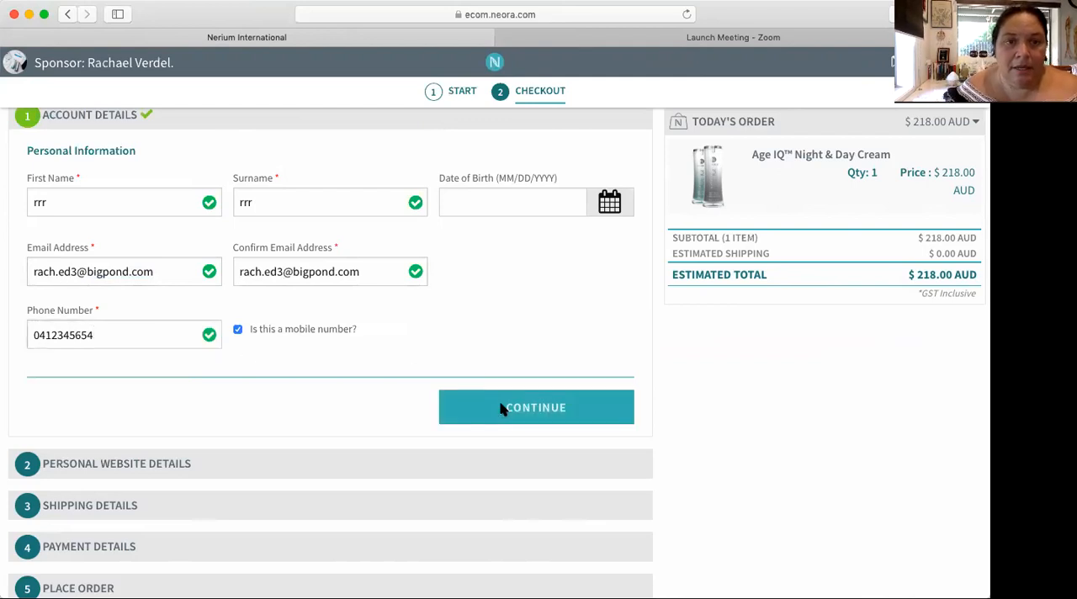
# Submit the account details and type a website username starting 'rac', ending '70'.
pyautogui.click(535, 407)
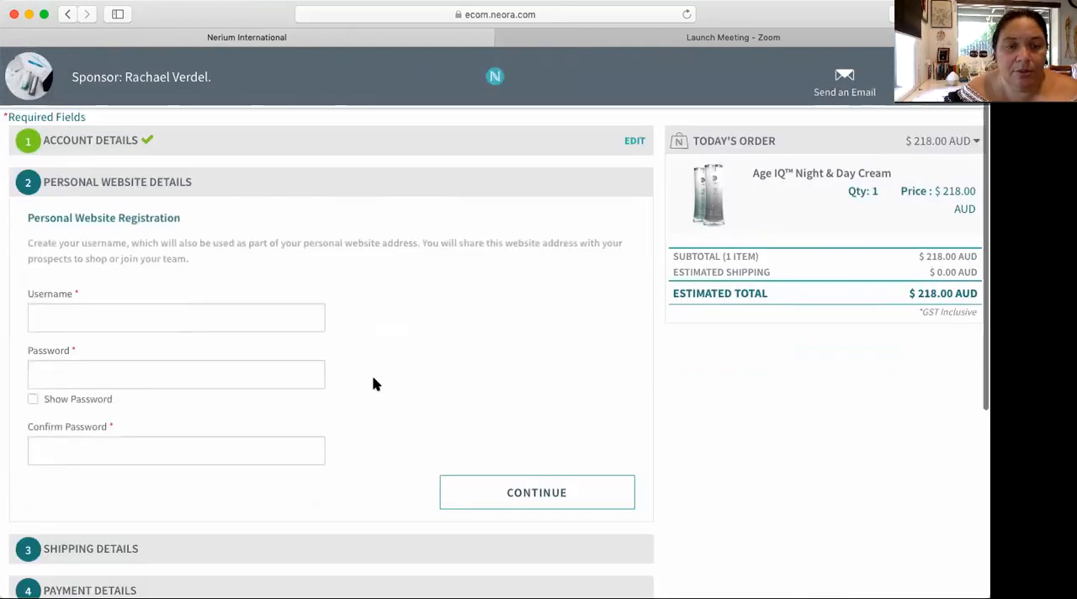
pyautogui.click(176, 317)
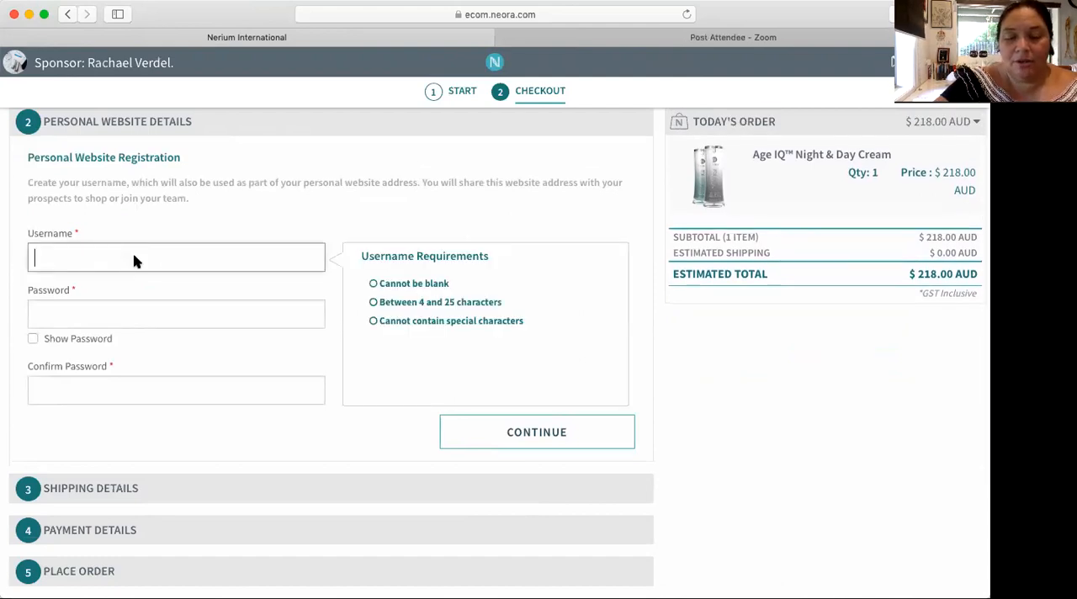
pyautogui.write('rach48')
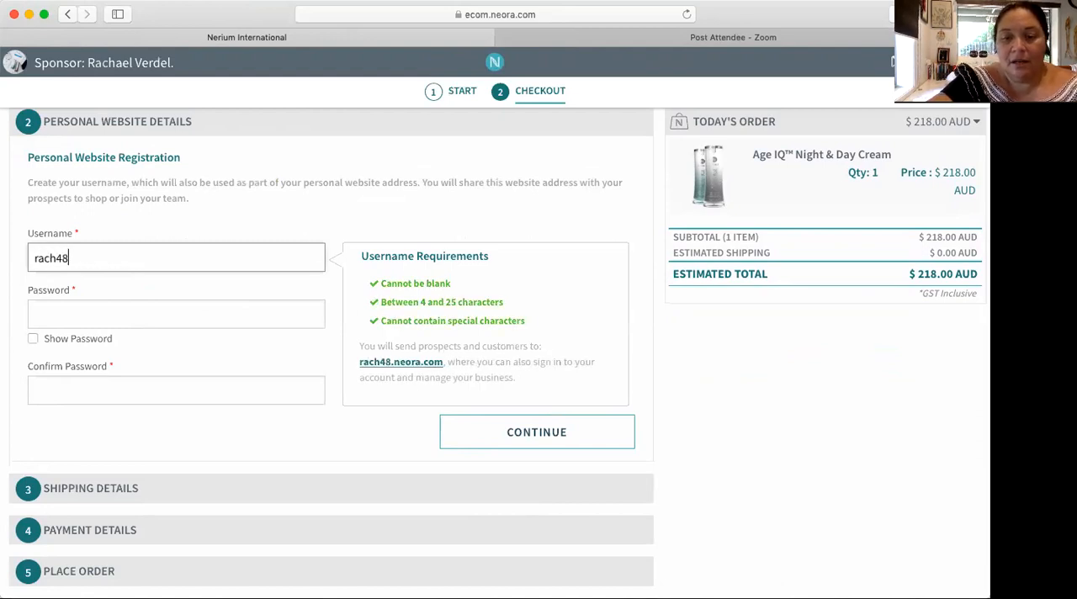
pyautogui.write('70')
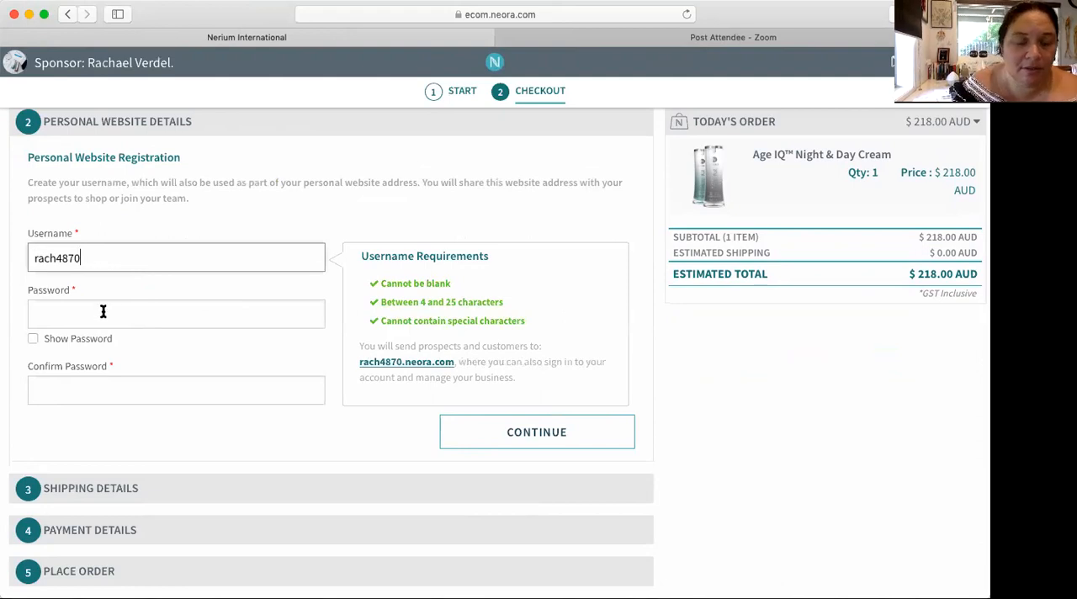
pyautogui.click(176, 314)
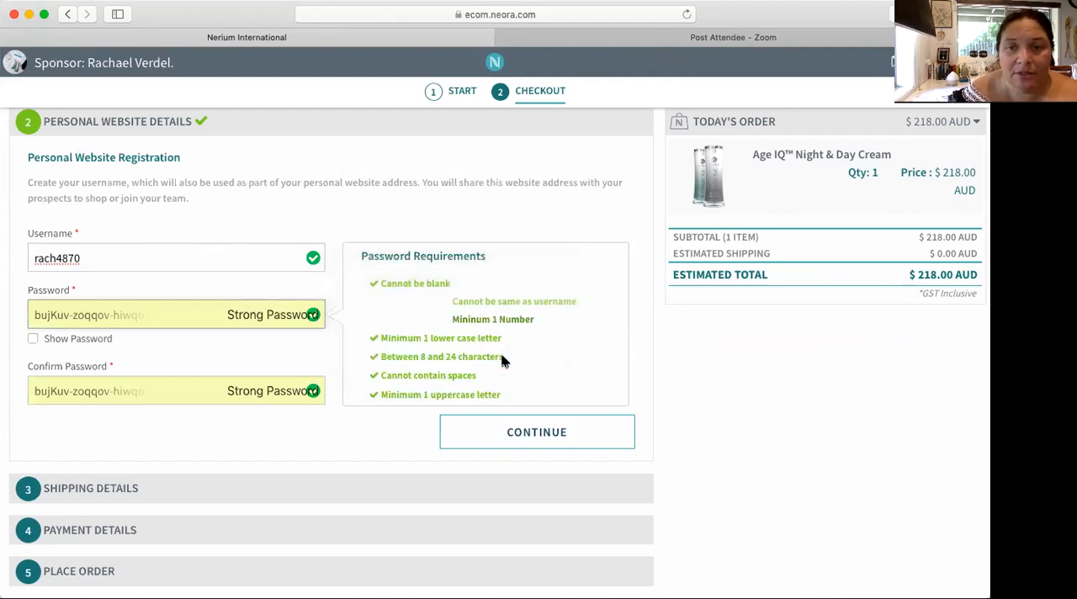
# Submit the Personal Website Details and scroll through the empty Shipping Details fields.
pyautogui.click(536, 431)
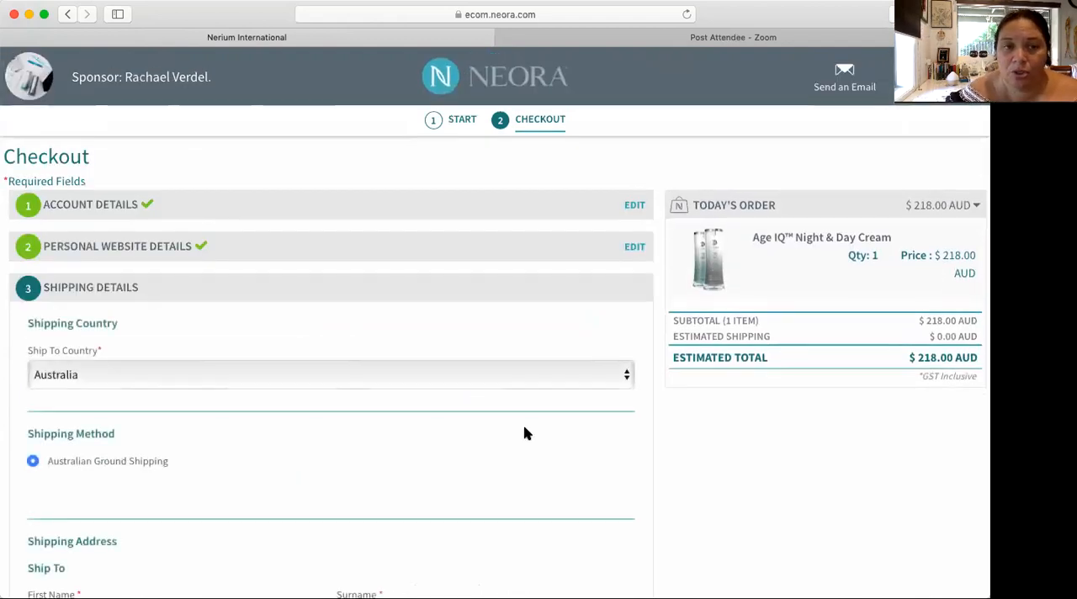
pyautogui.moveTo(372, 460)
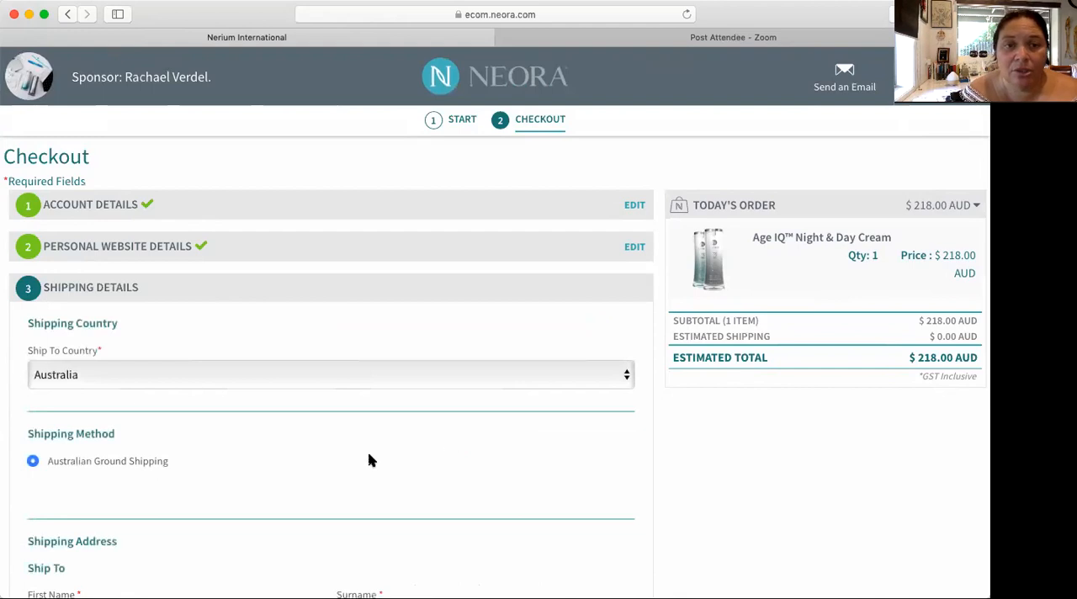
pyautogui.scroll(-3)
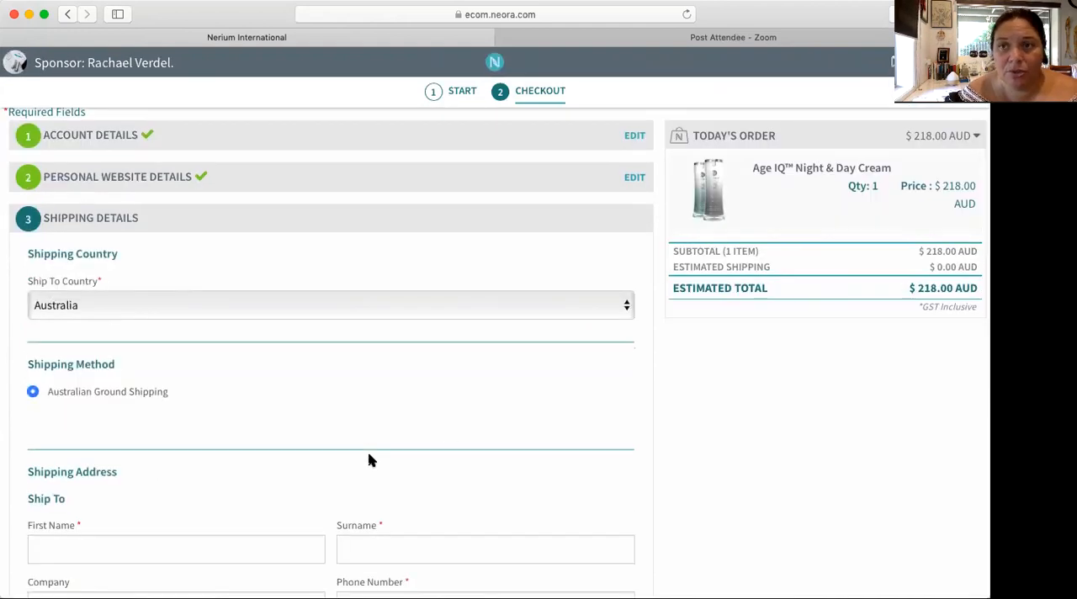
pyautogui.scroll(-3)
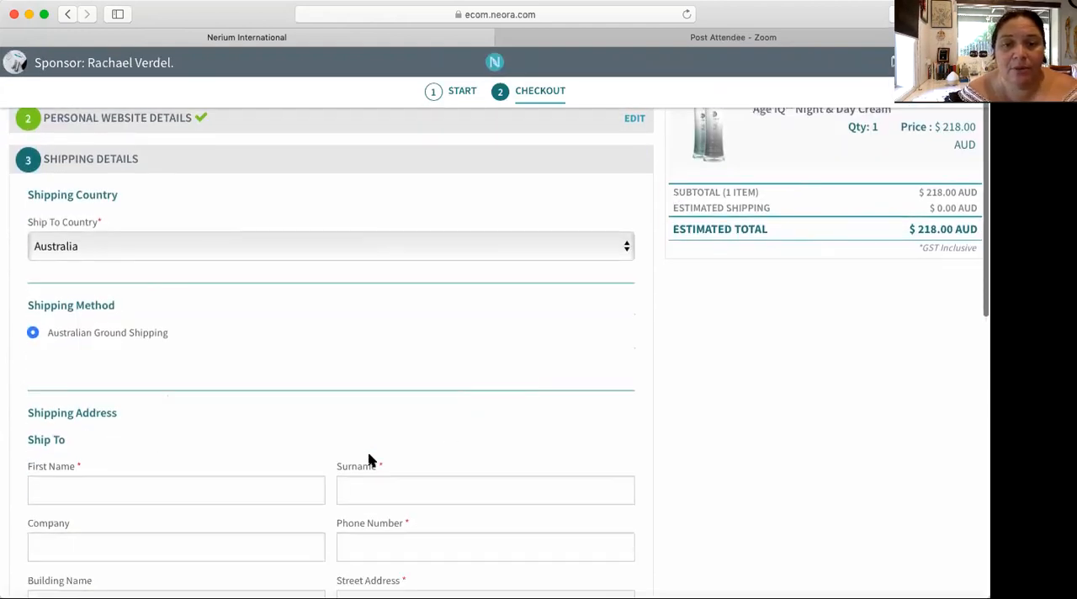
pyautogui.scroll(-3)
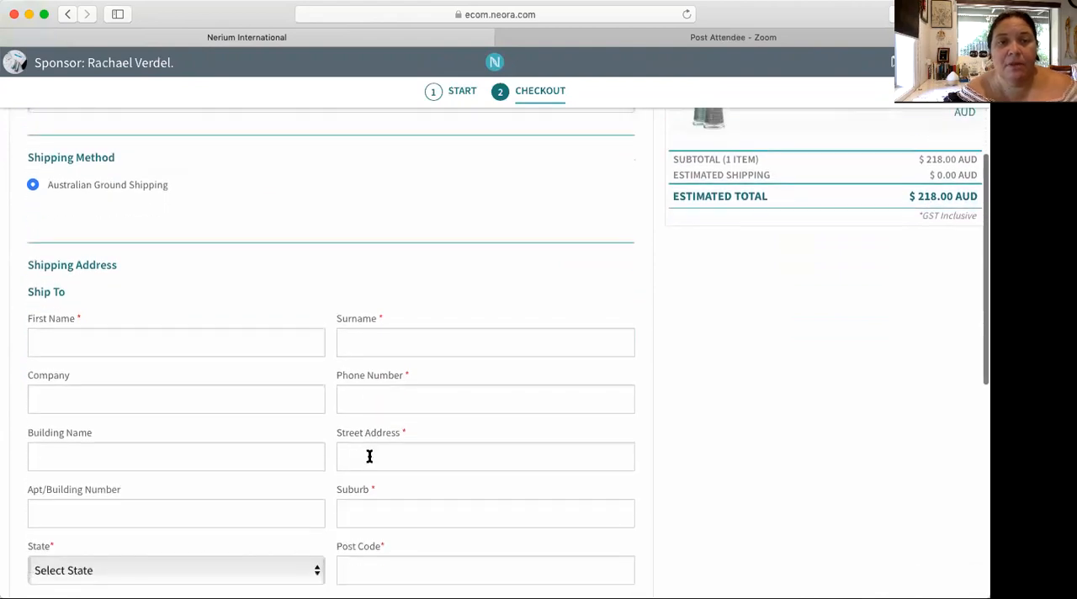
pyautogui.scroll(-3)
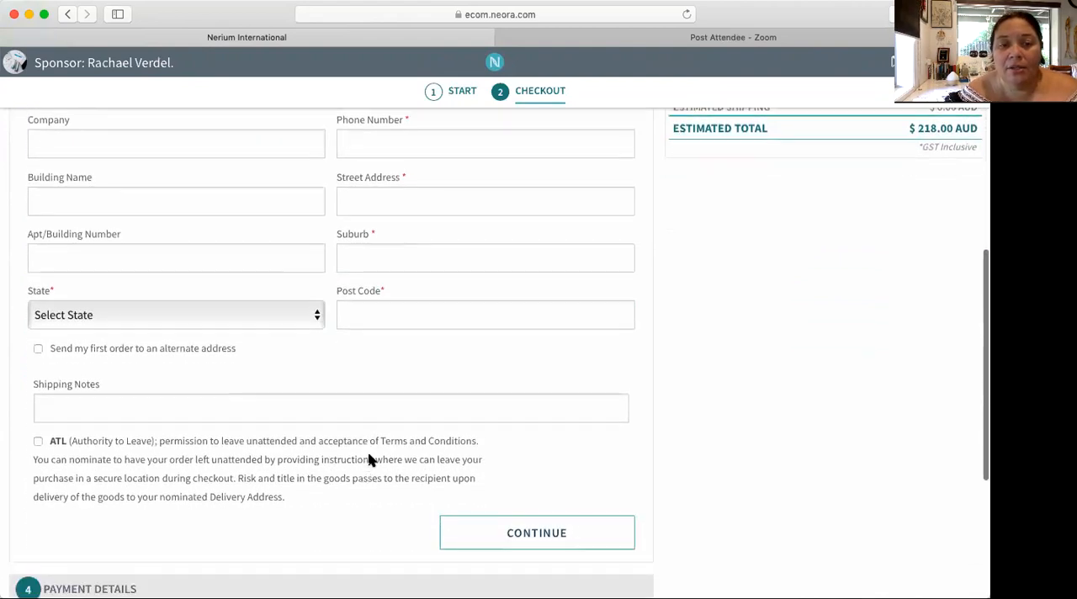
pyautogui.scroll(-3)
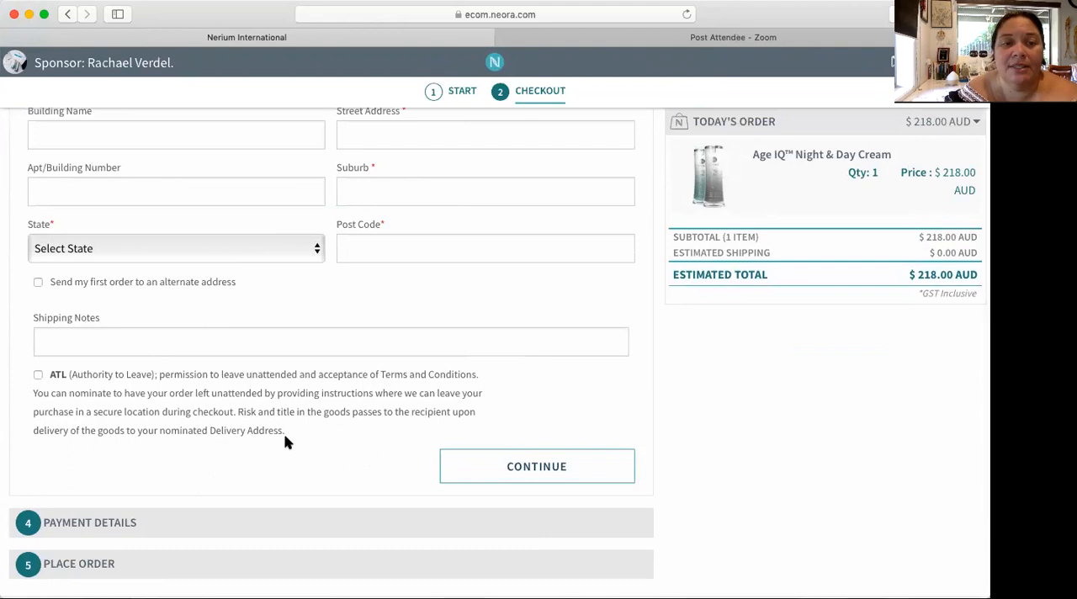
pyautogui.moveTo(96, 393)
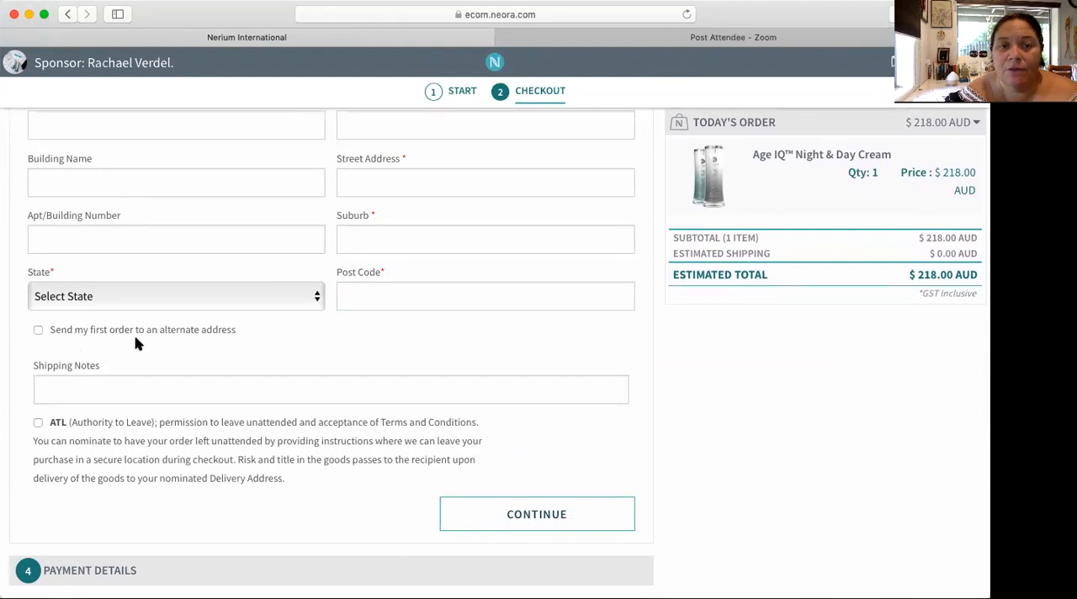
pyautogui.moveTo(211, 345)
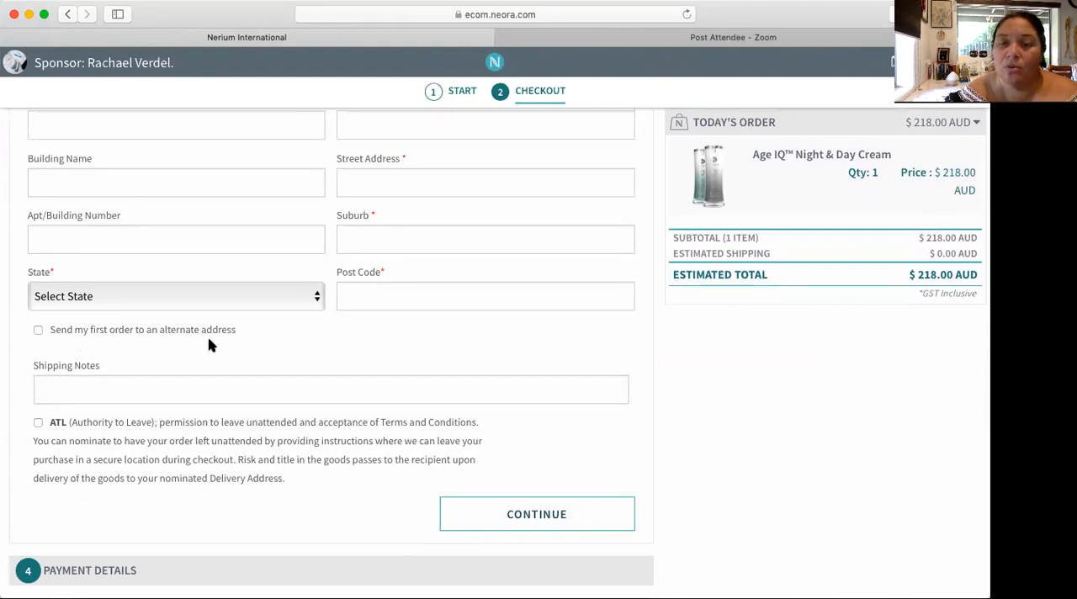
pyautogui.moveTo(42, 337)
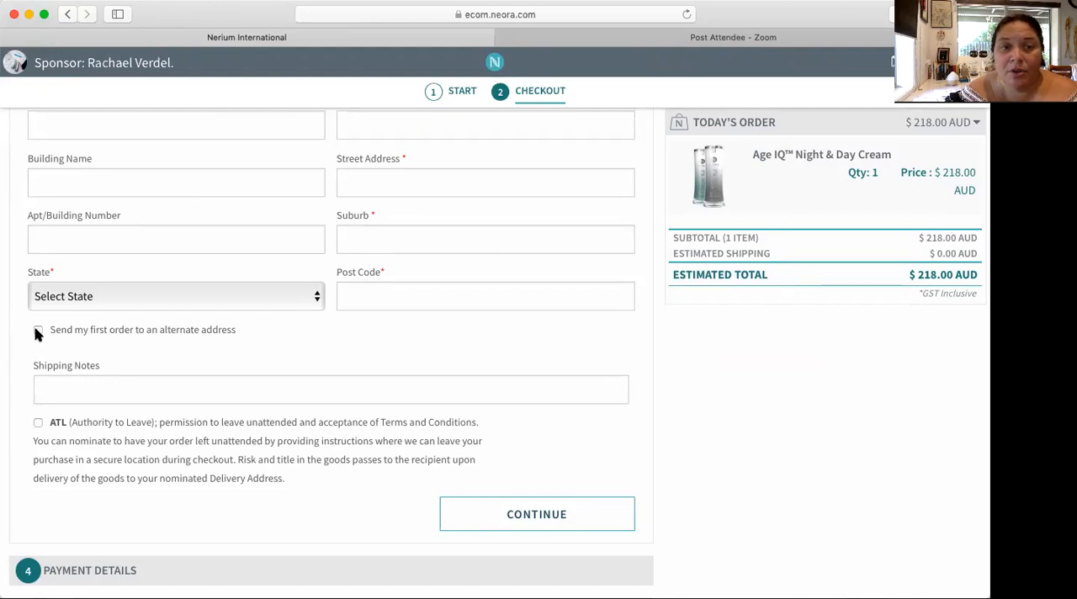
# Tick 'Send my first order to an alternate address' and scroll through the new address form.
pyautogui.click(38, 330)
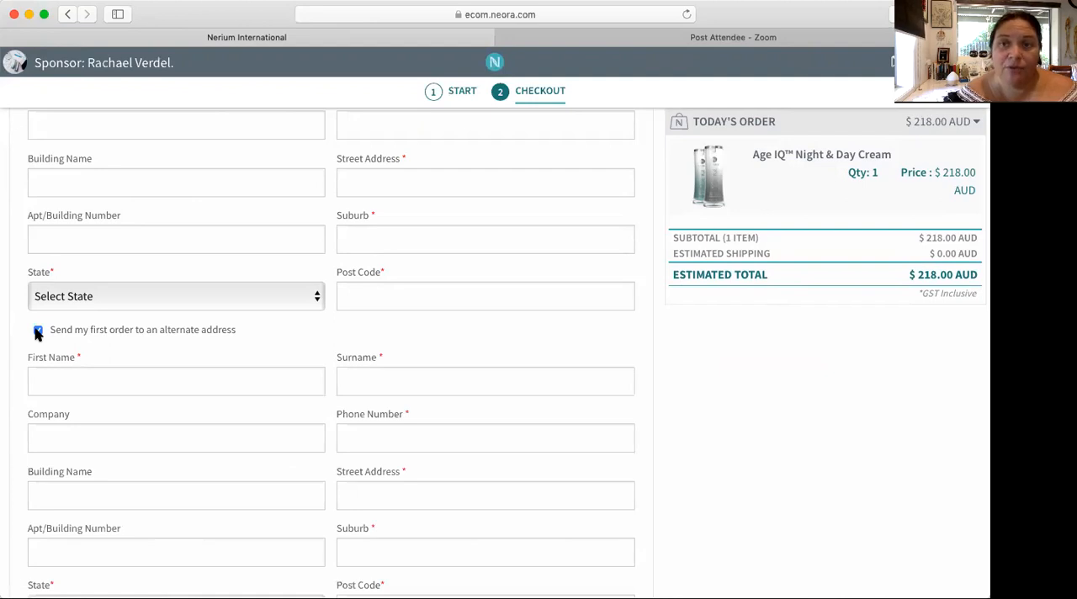
pyautogui.click(38, 329)
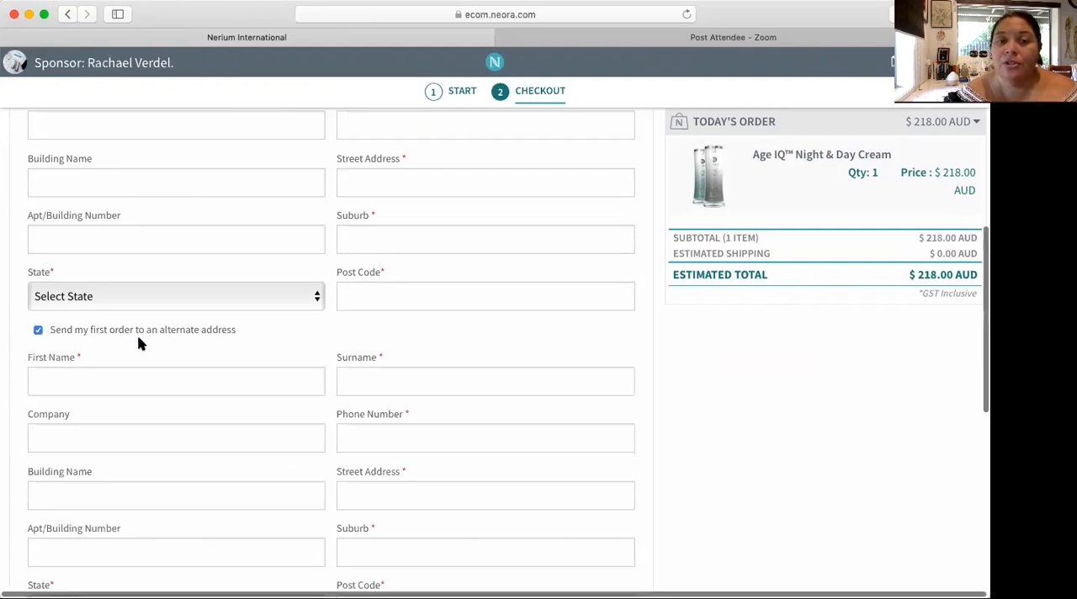
pyautogui.scroll(-3)
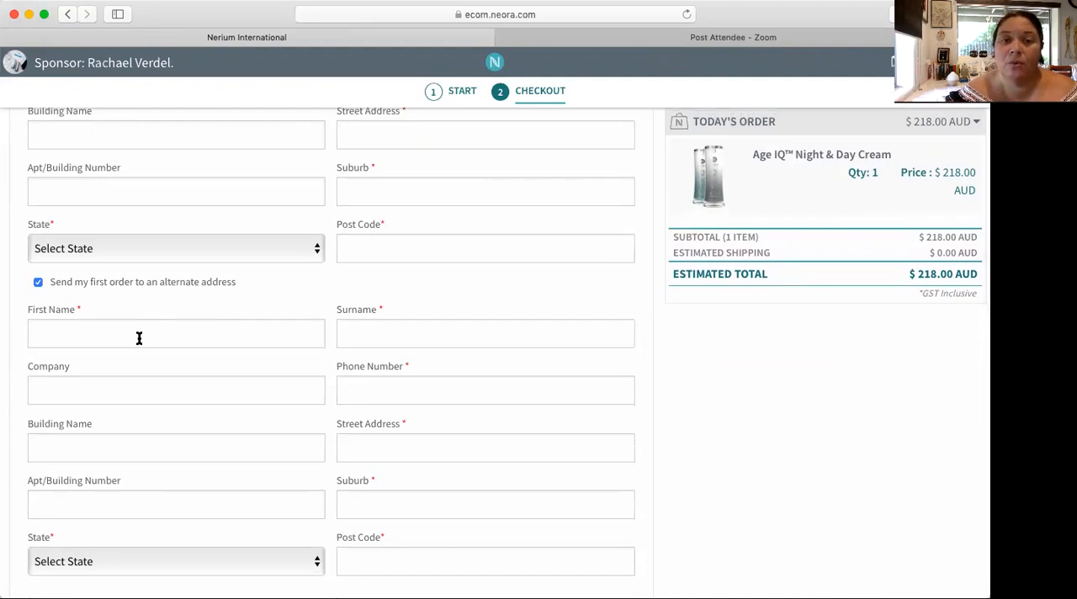
pyautogui.scroll(-3)
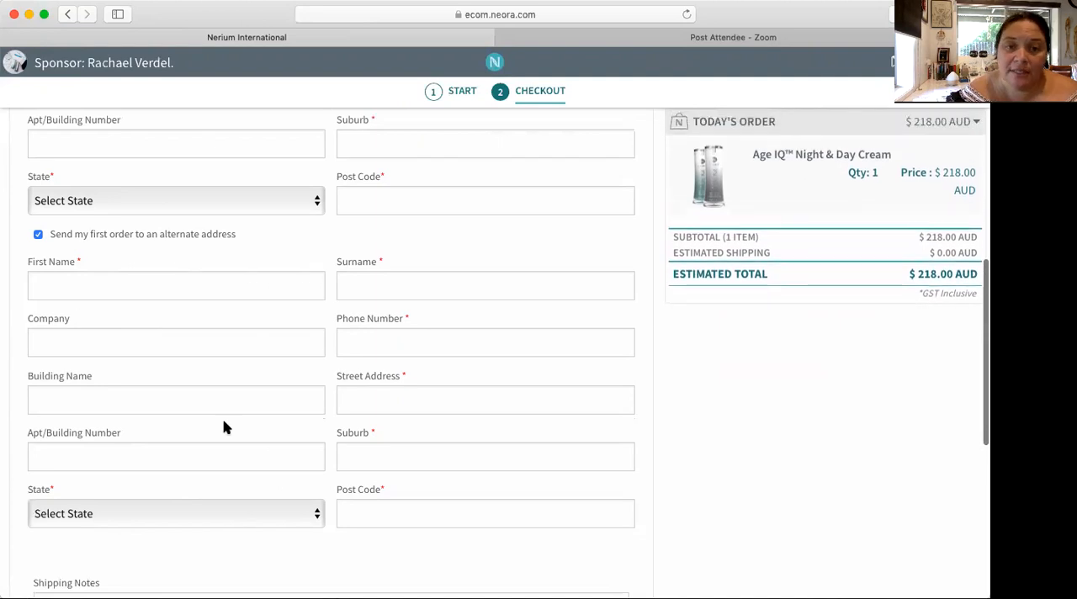
pyautogui.scroll(-3)
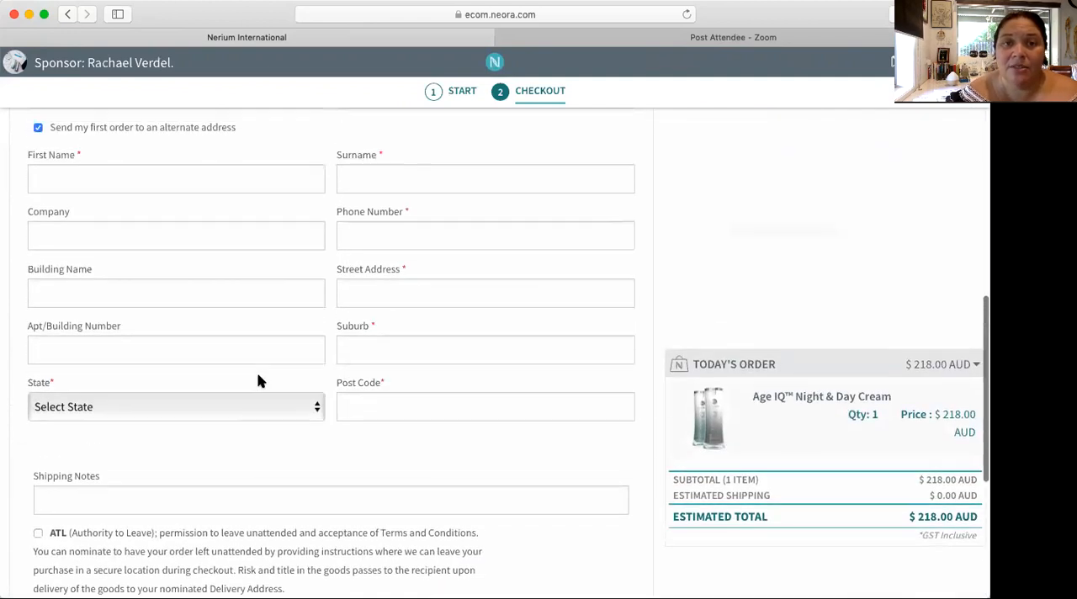
pyautogui.scroll(-3)
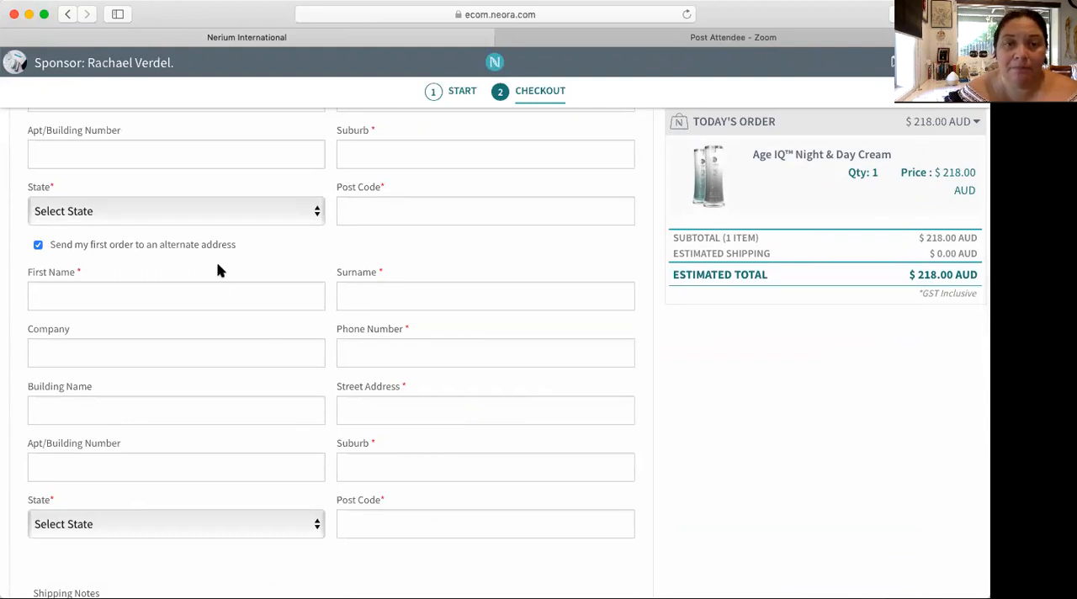
pyautogui.moveTo(126, 265)
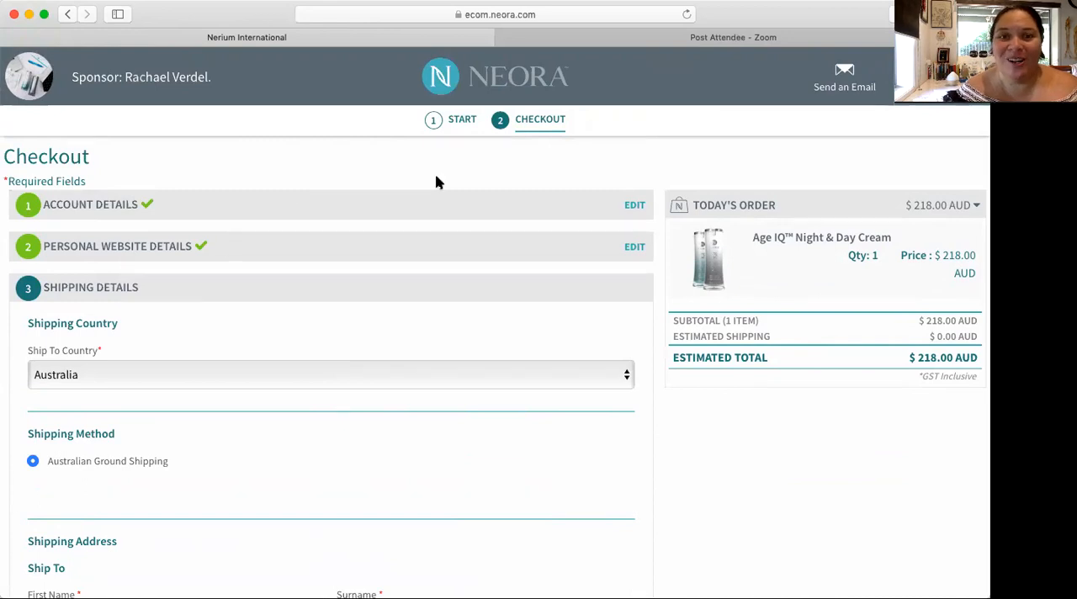
pyautogui.moveTo(517, 12)
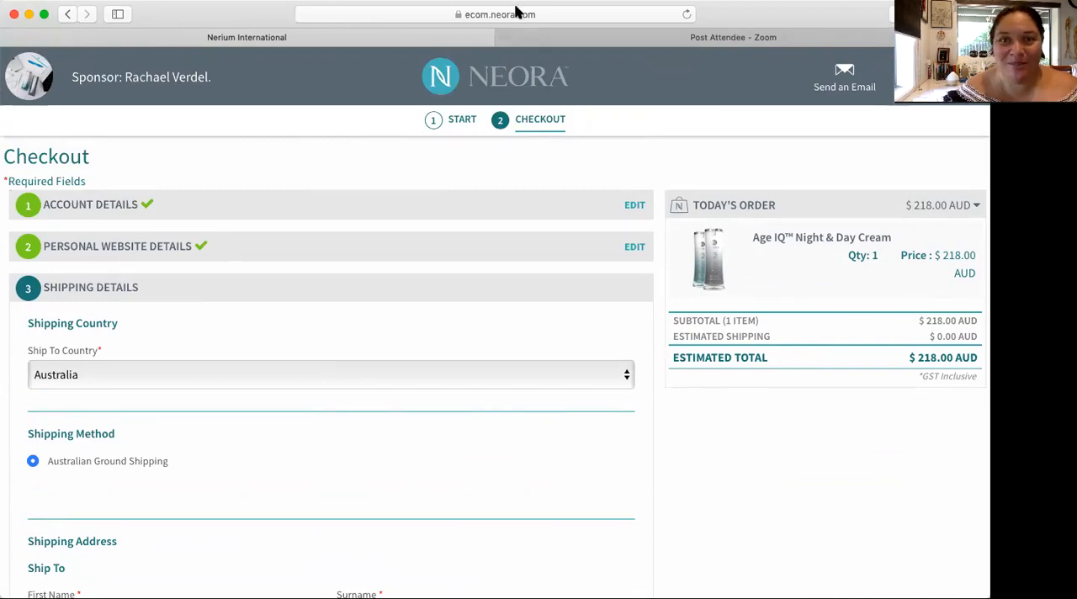